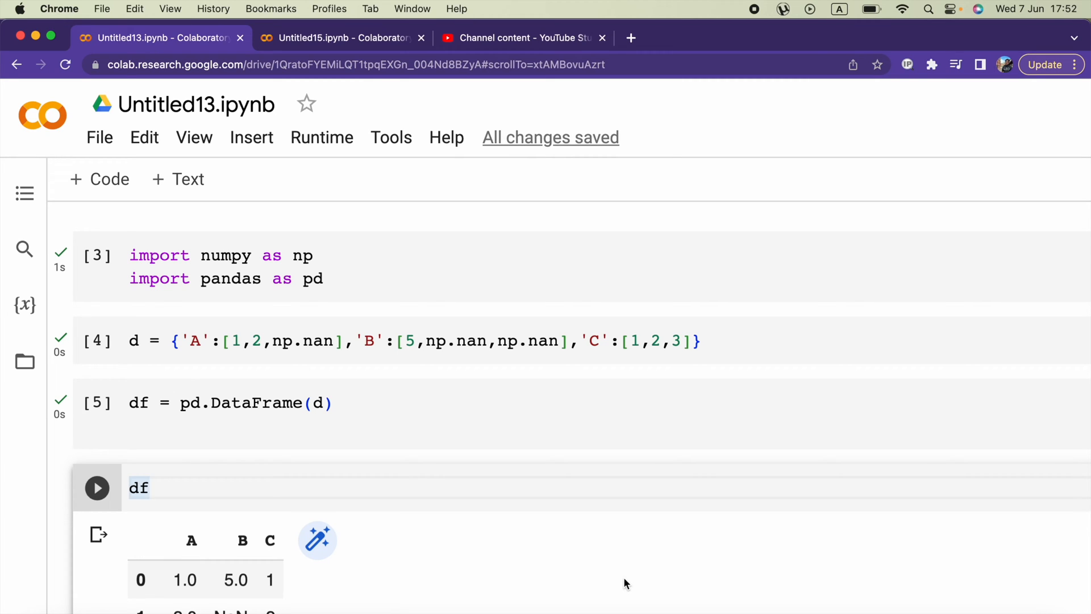
Step: Review the setup cells and run the df cell to show columns A, B, C with NaN values
scroll(down, 3)
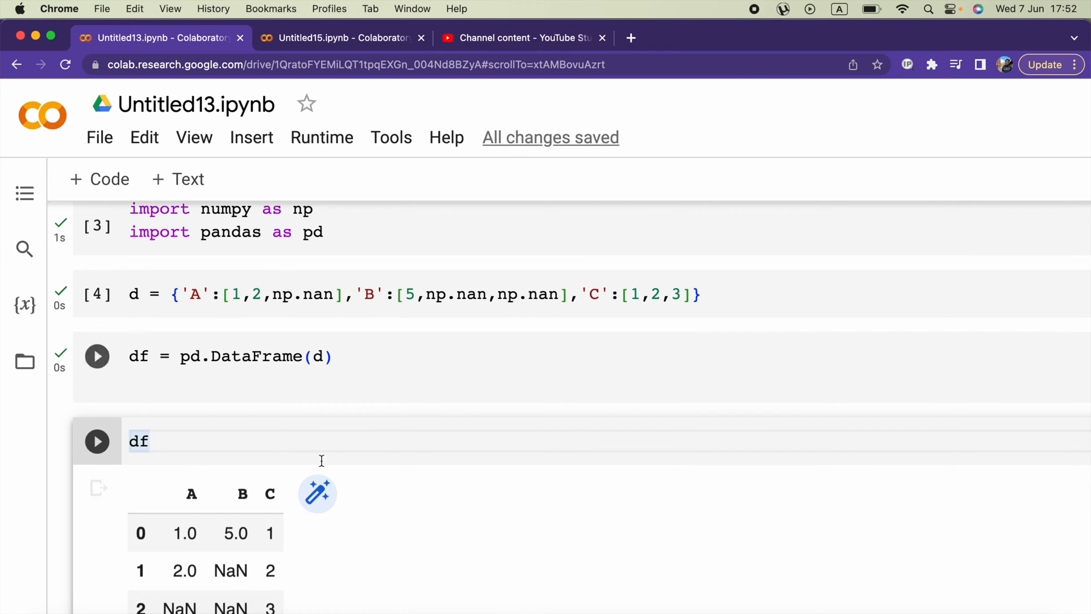
click(97, 356)
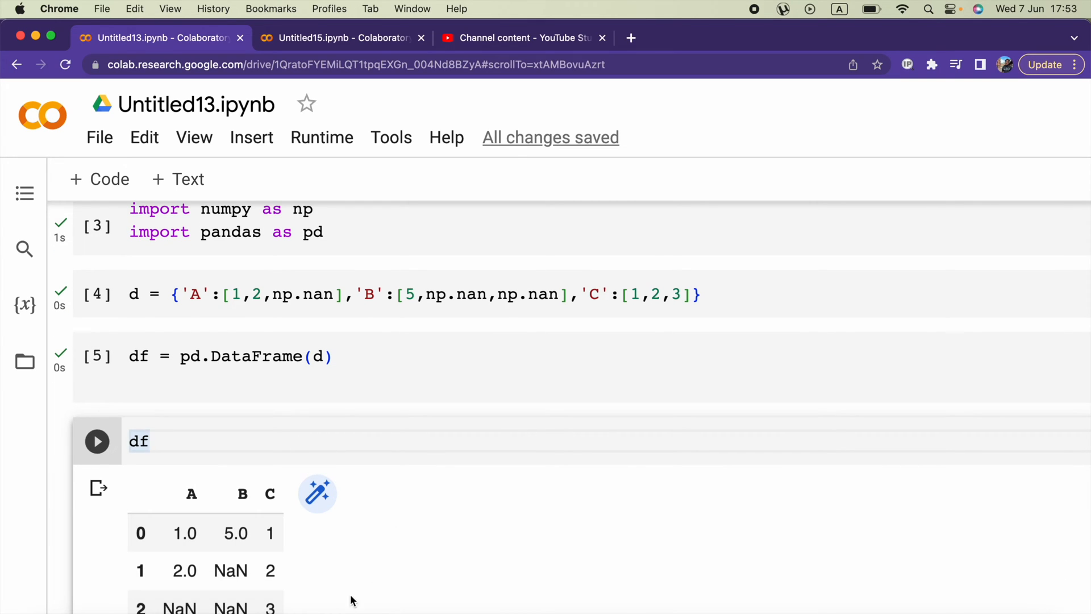
scroll(up, 3)
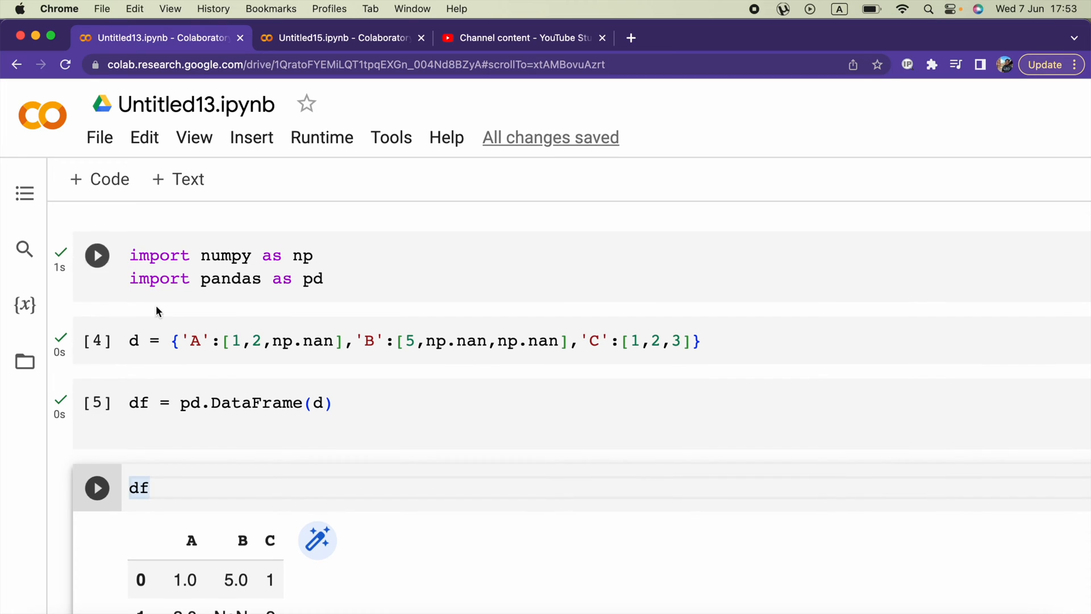
click(173, 340)
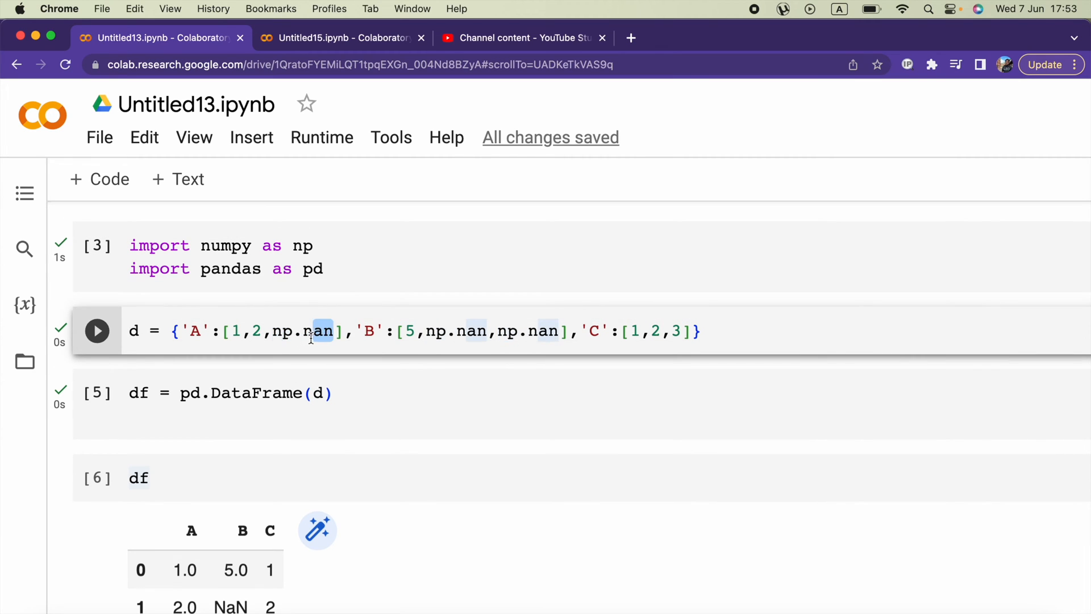
scroll(down, 3)
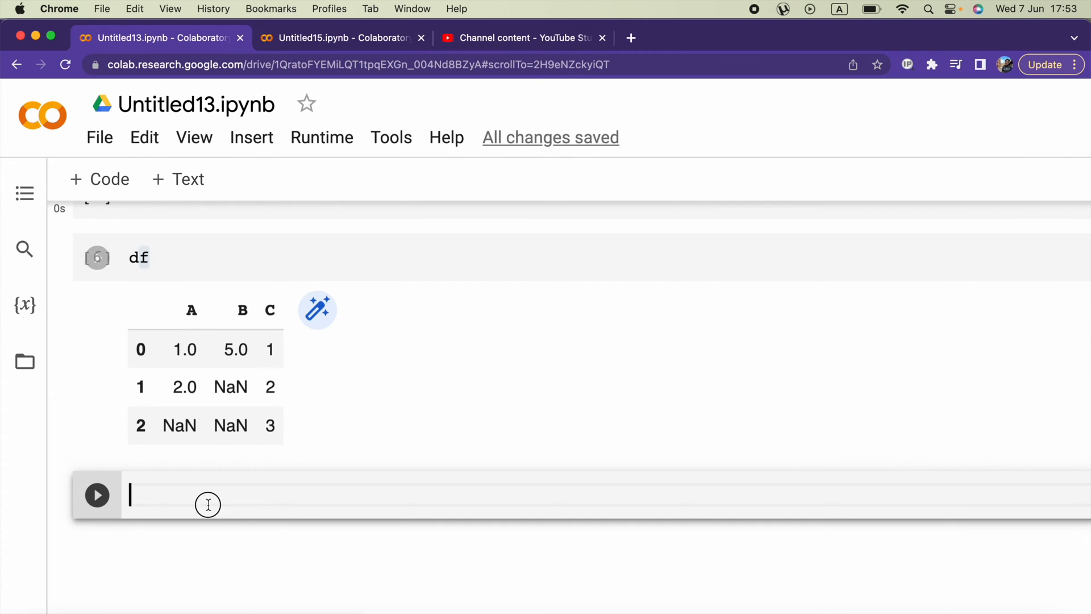
Step: Enter df['A'] in the new cell, pointing out the A header and its NaN in the output
text(df)
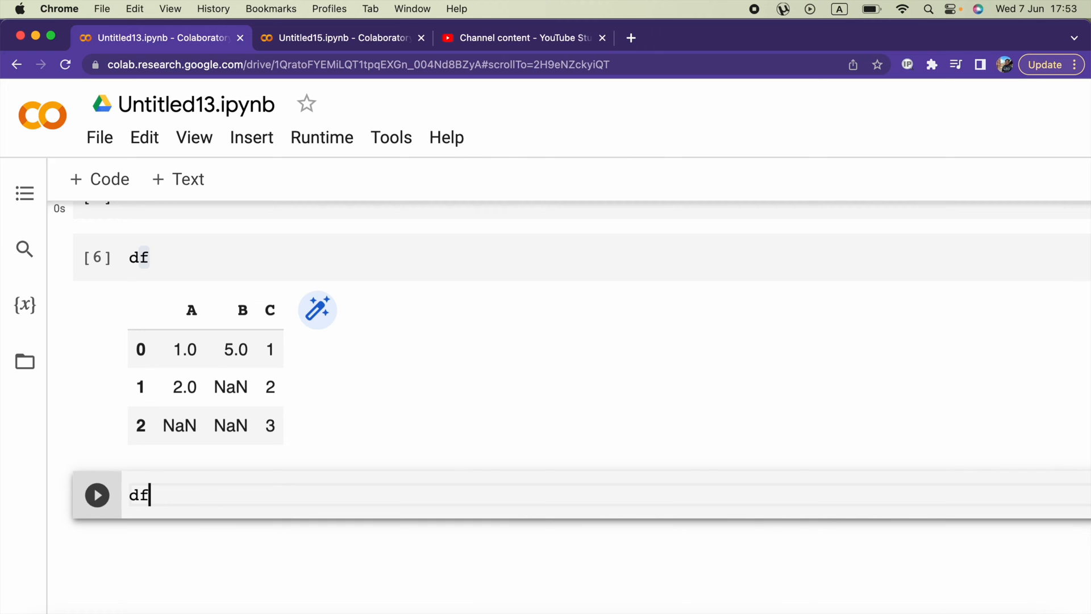
click(139, 495)
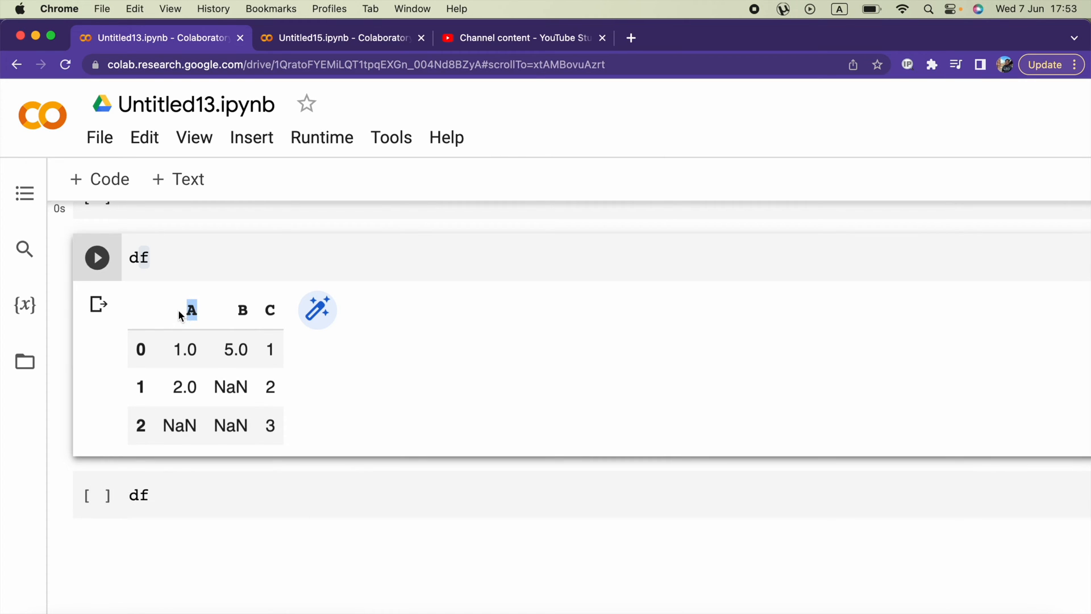
click(174, 495)
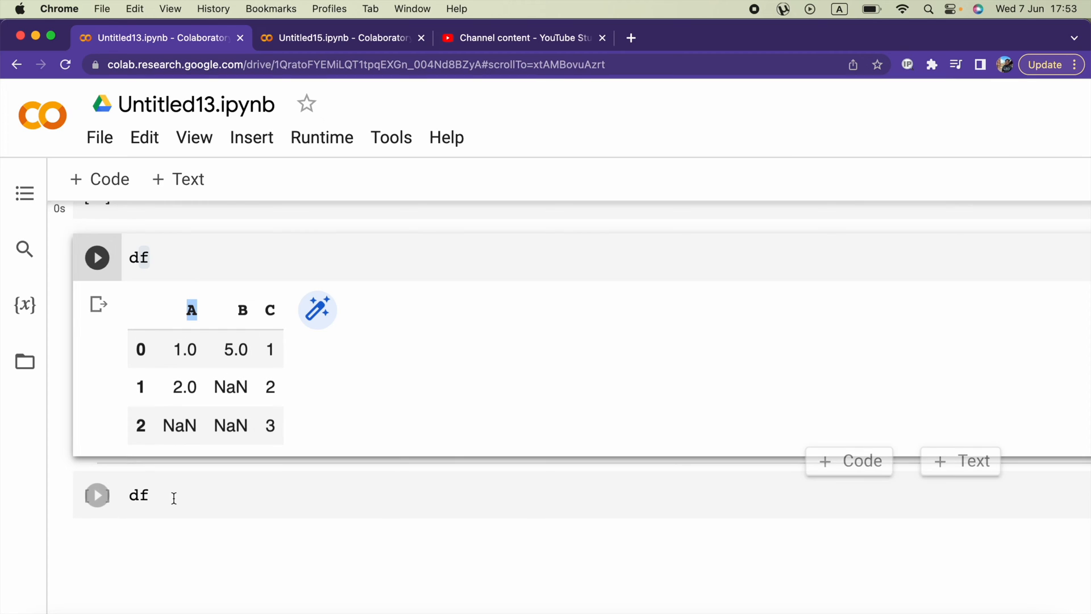
text([''])
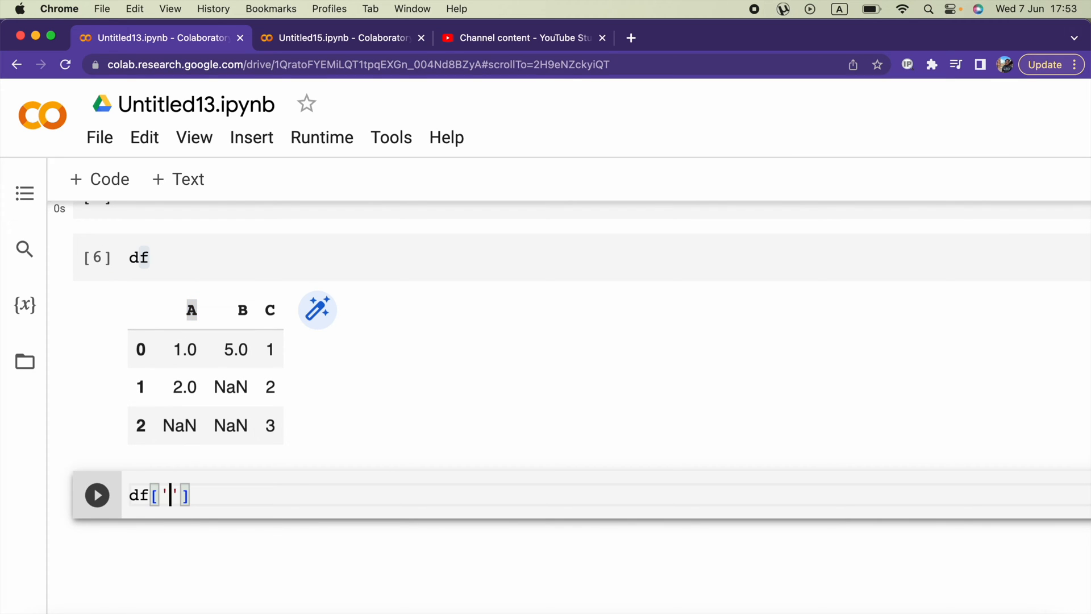
text(A)
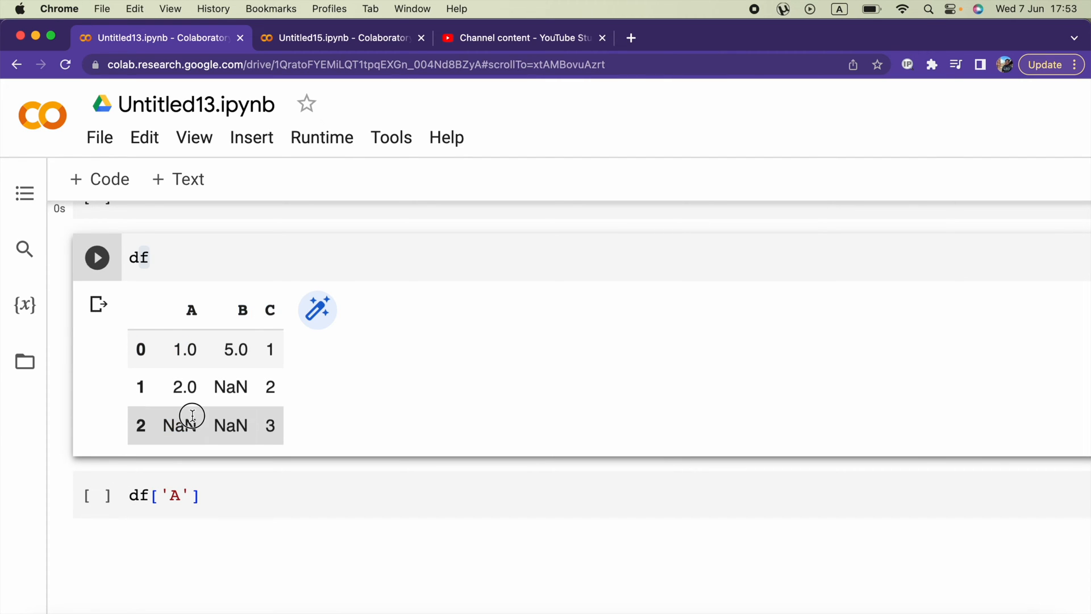
double_click(180, 425)
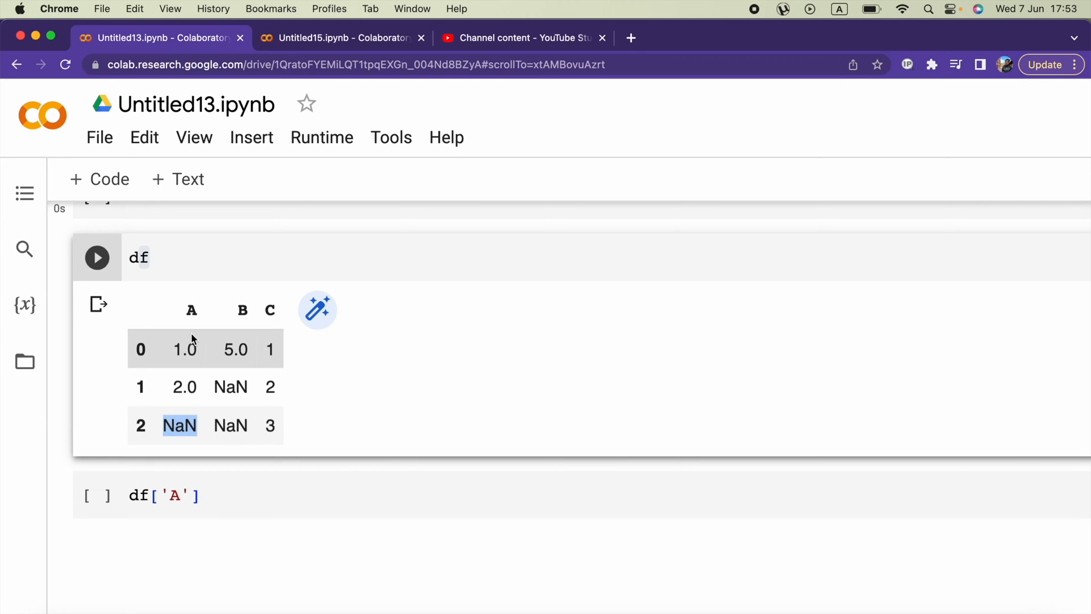
click(188, 495)
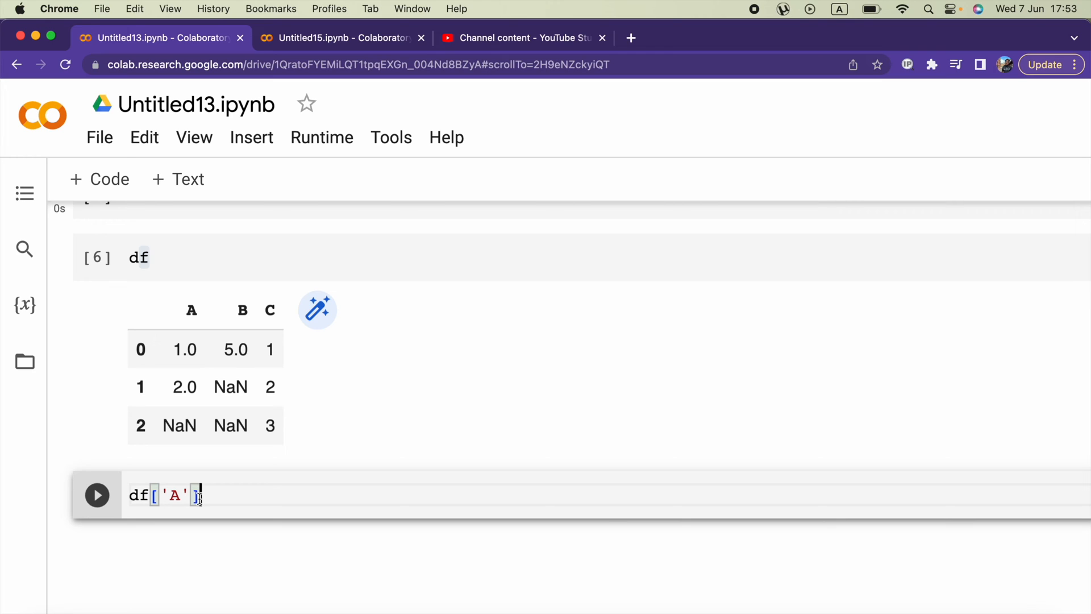
Step: Extend the cell to df['A'].fillna(value=df['A'].mean()) using autocomplete
text(.)
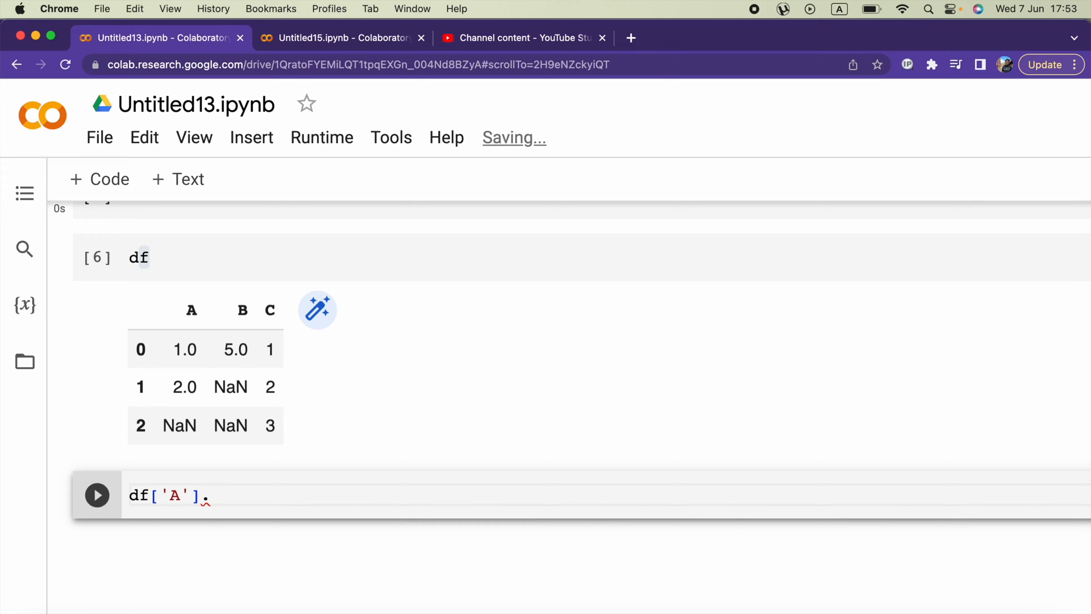
text(fill)
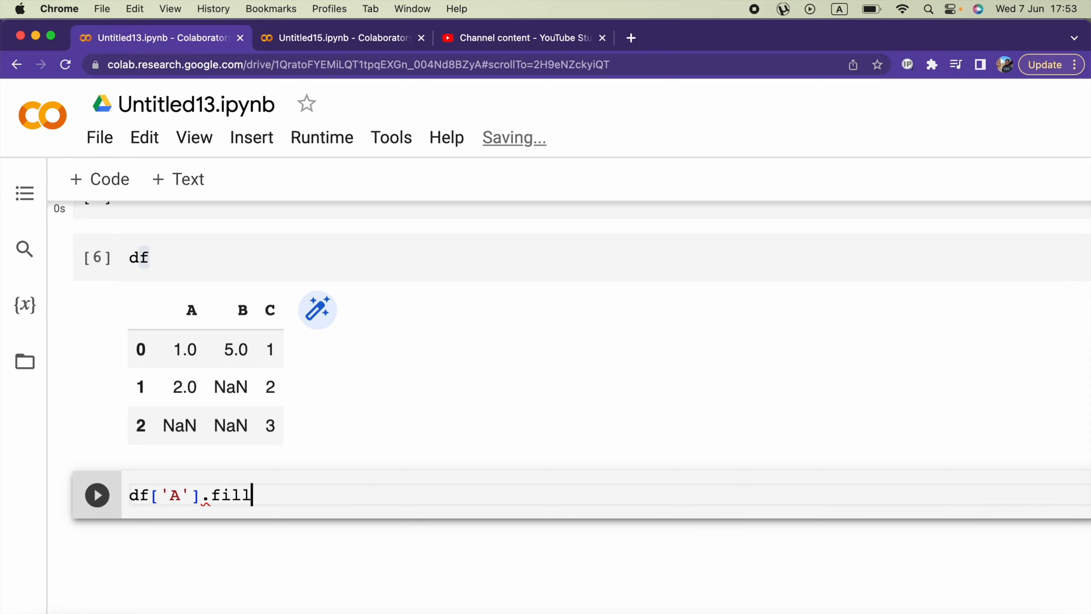
text(na)
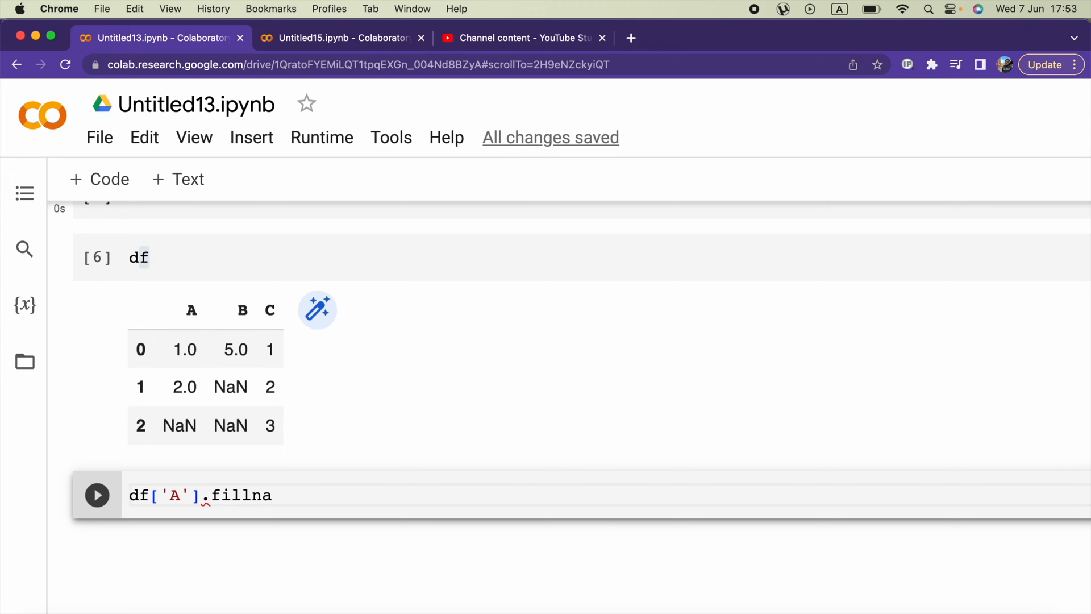
text(())
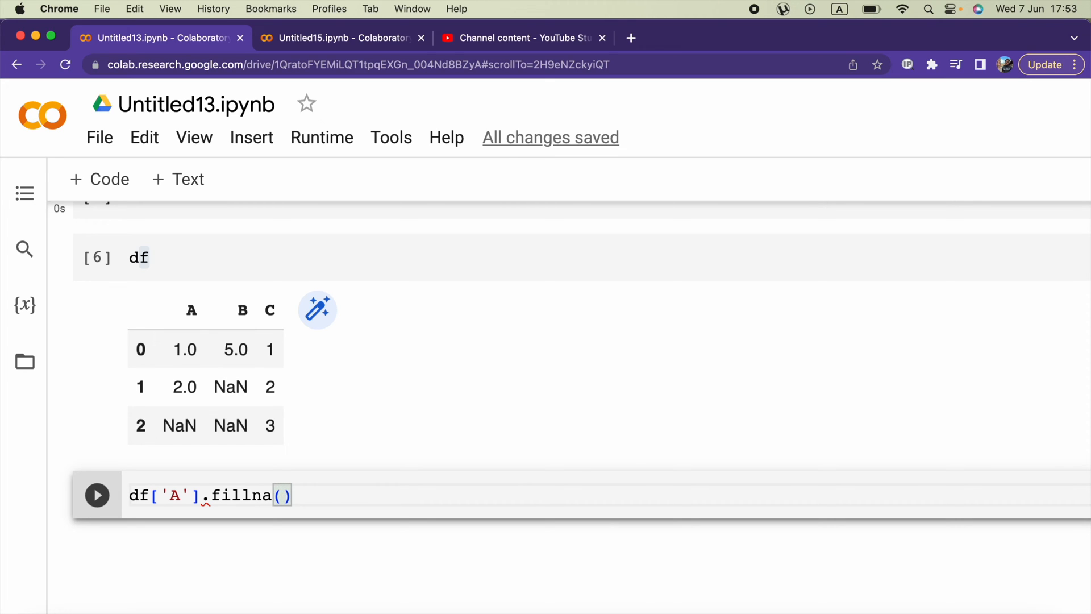
text(valu)
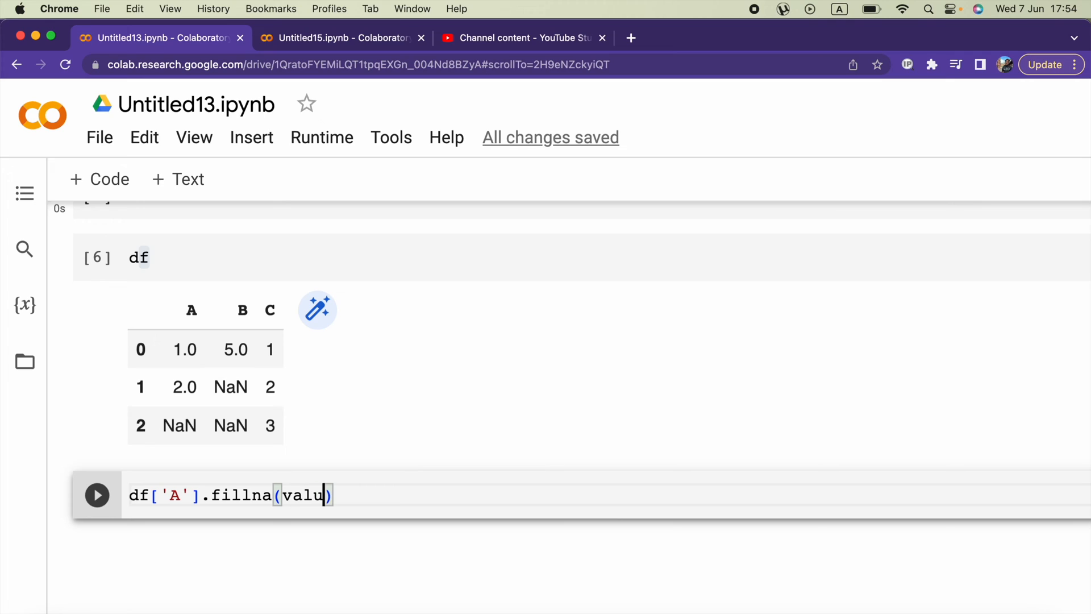
text(e=)
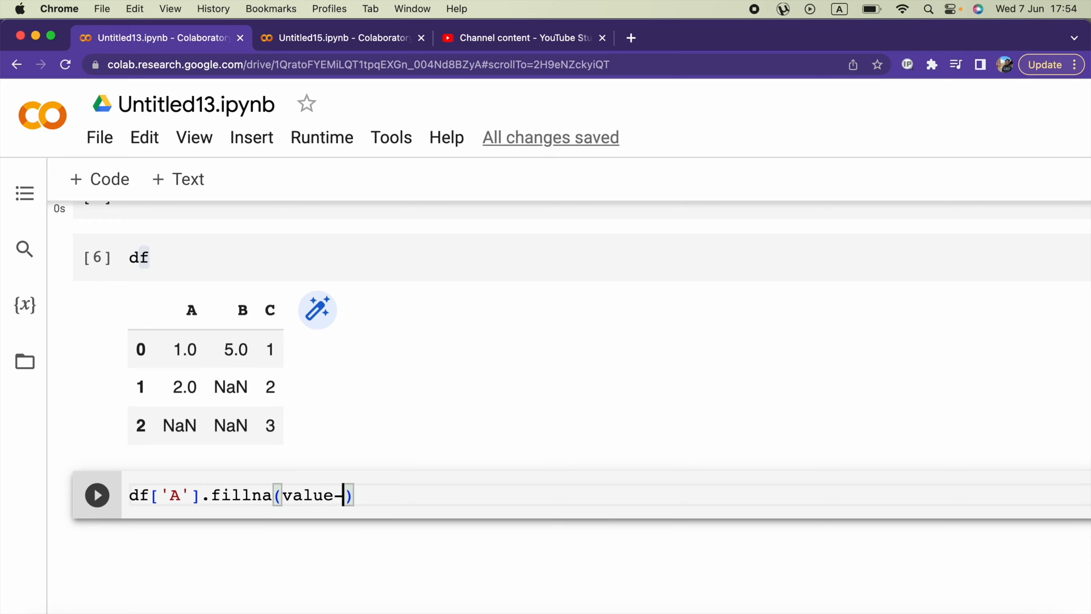
text(=)
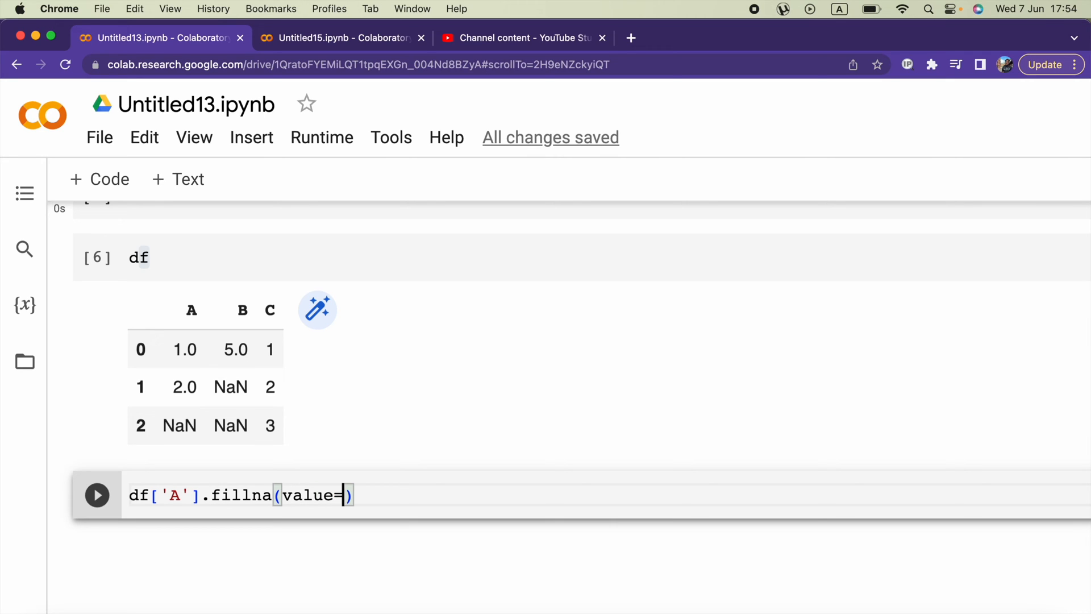
text(df)
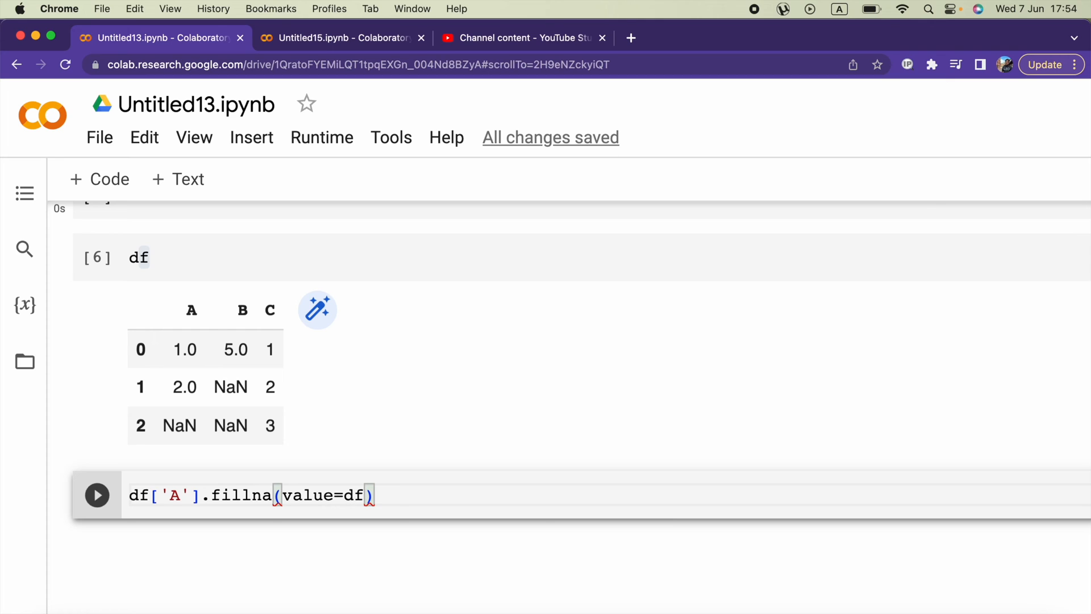
text(df)
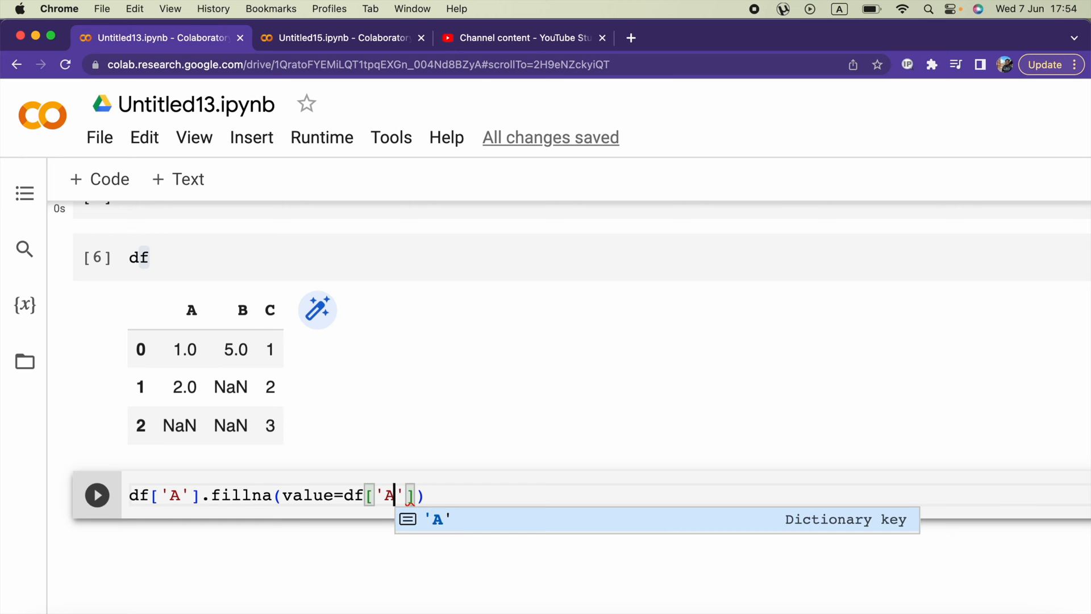
text(.)
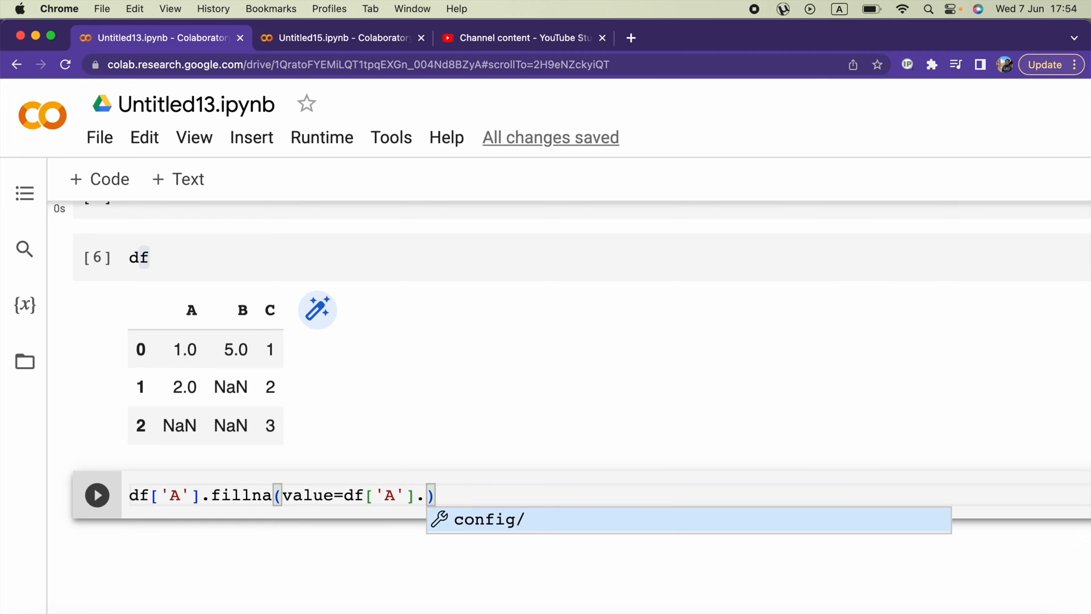
text(mean())
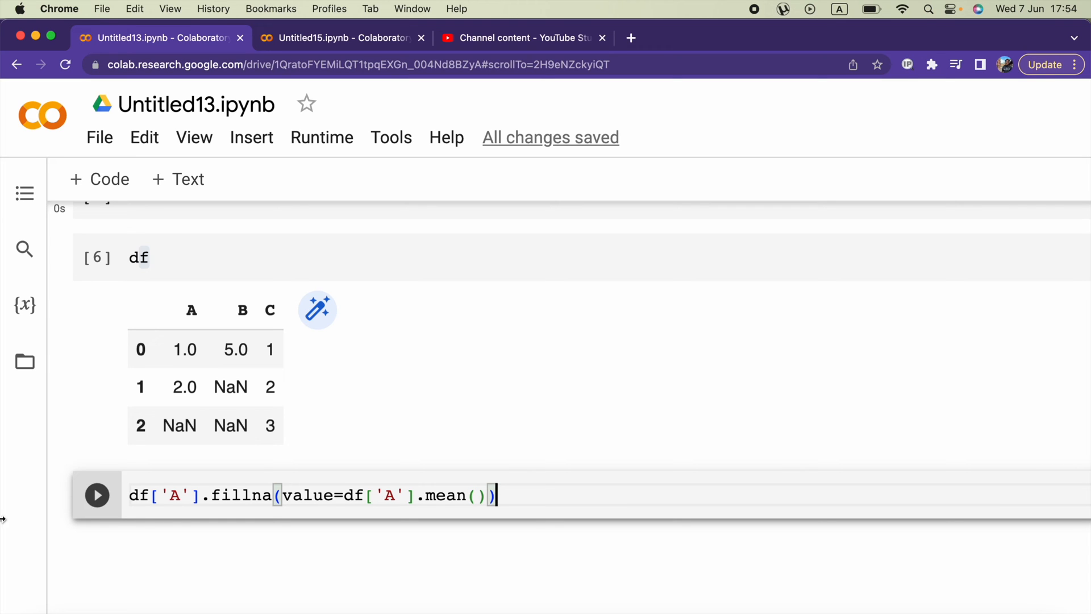
Step: Run the column A mean-fill cell, giving 1.0, 2.0, 1.5, with a new cell below
click(97, 495)
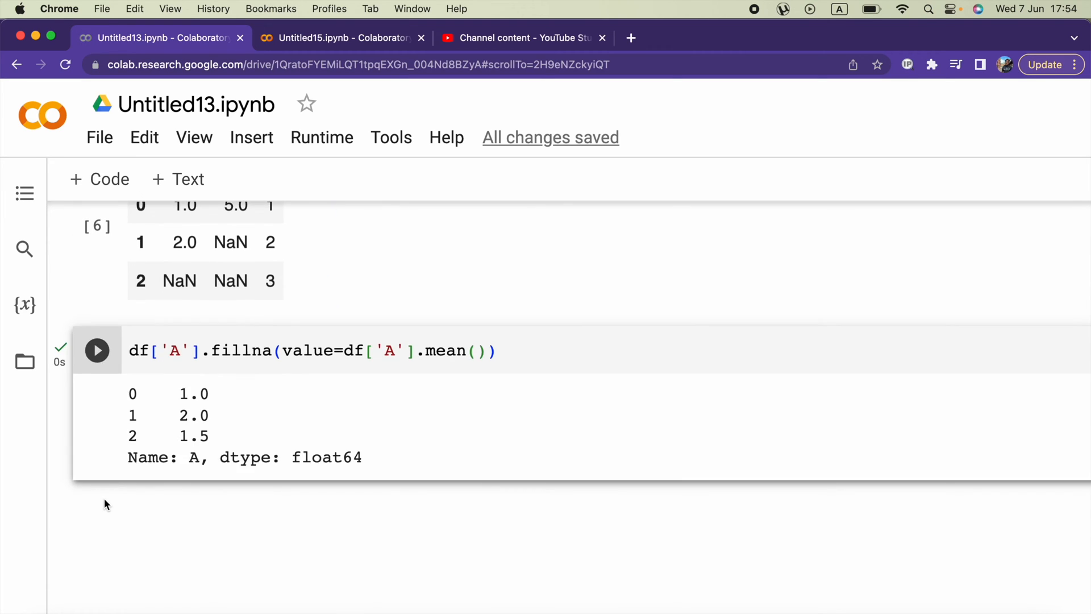
scroll(up, 3)
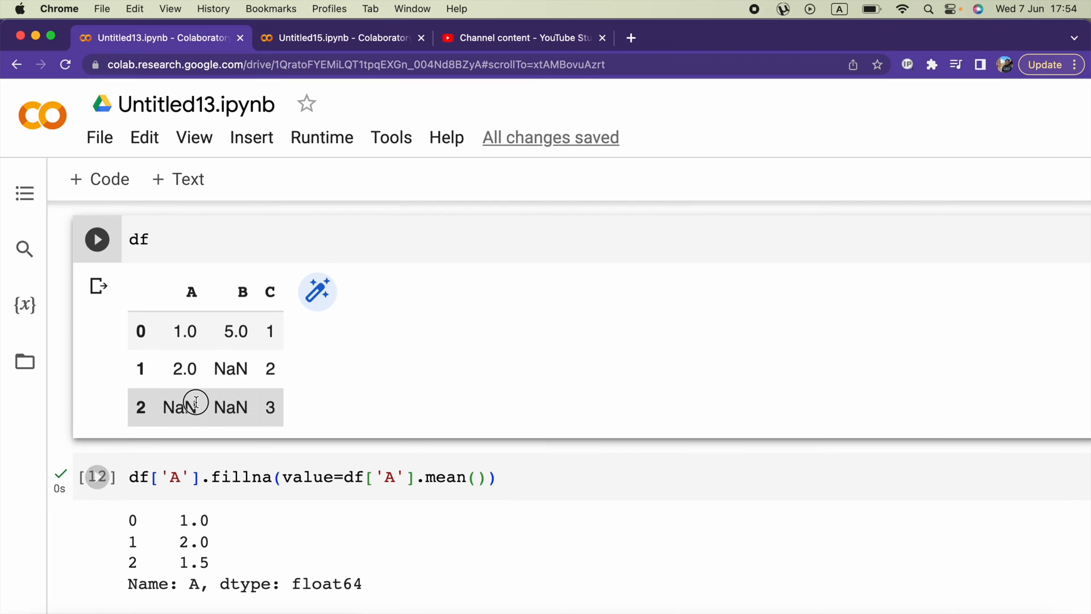
mouse_move(191, 287)
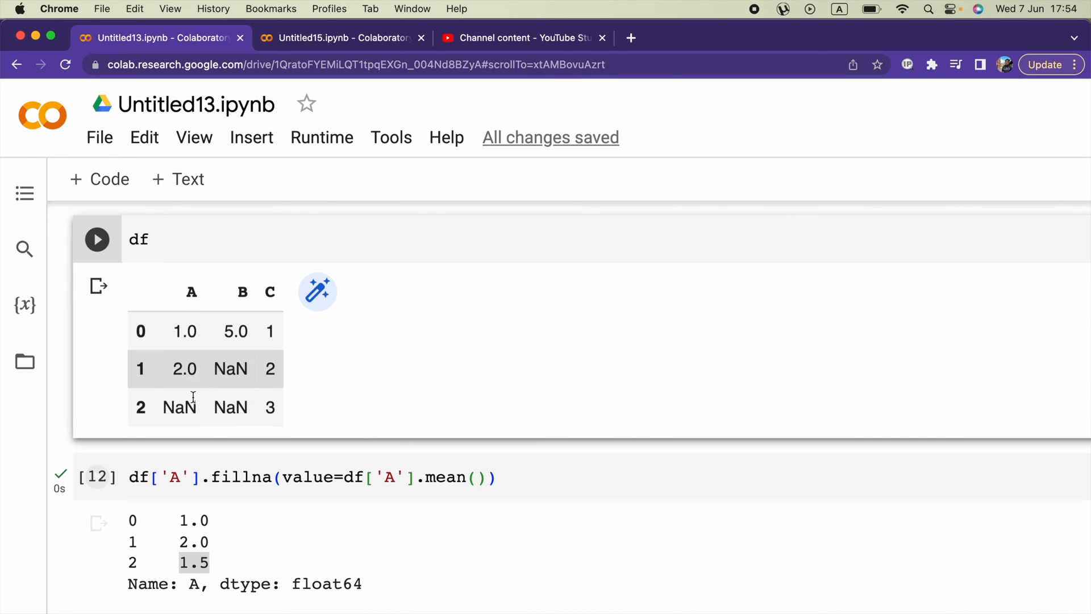
click(98, 459)
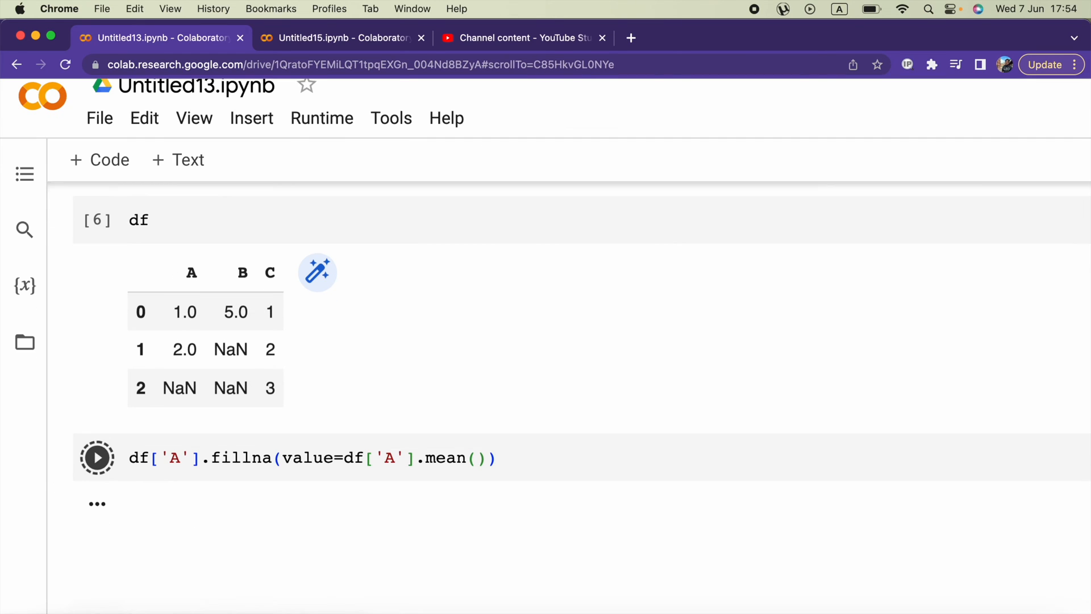
scroll(up, 3)
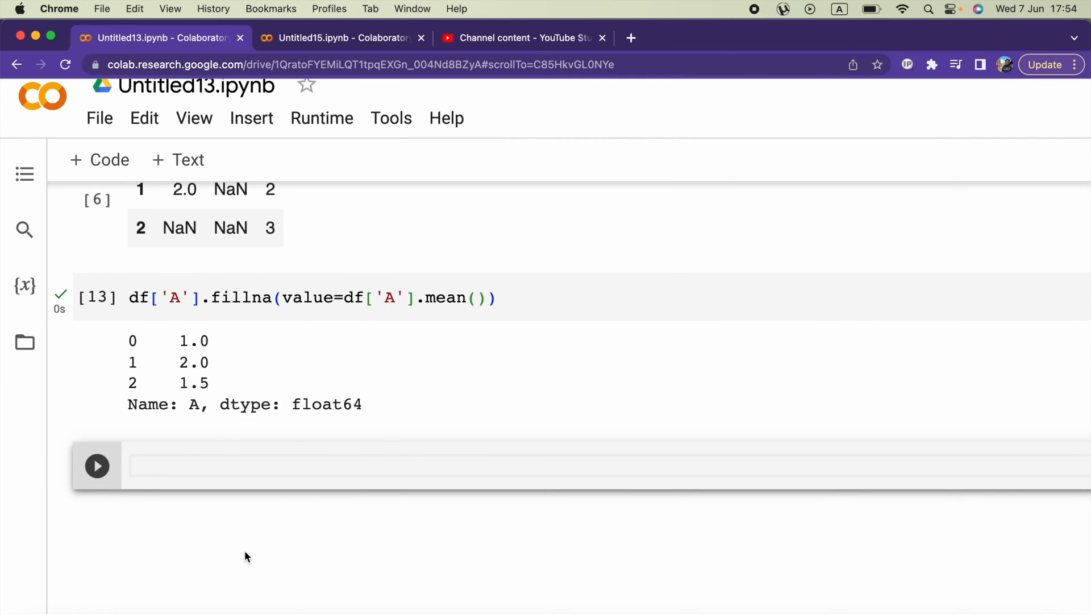
Step: Run df.fillna(value=df.mean()) in the new cell, filling A with 1.5 and B with 5.0
scroll(up, 3)
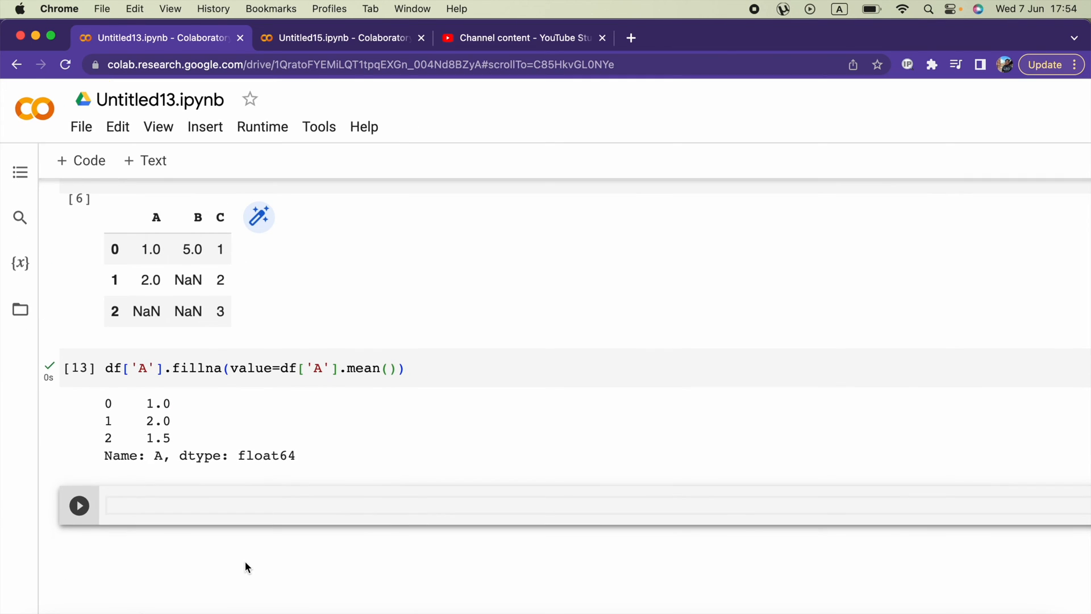
text(df)
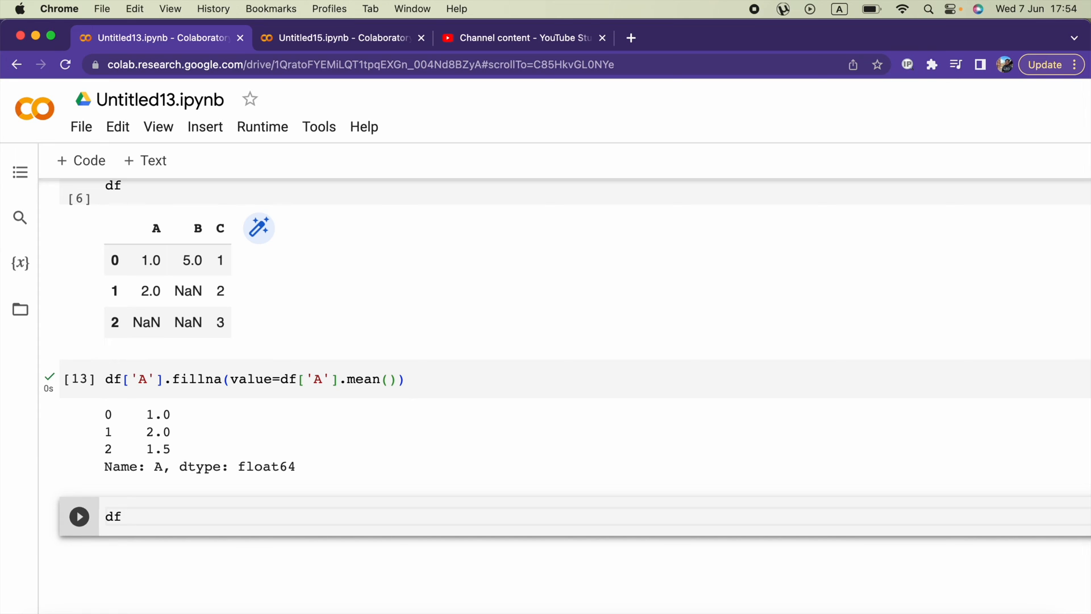
text(.)
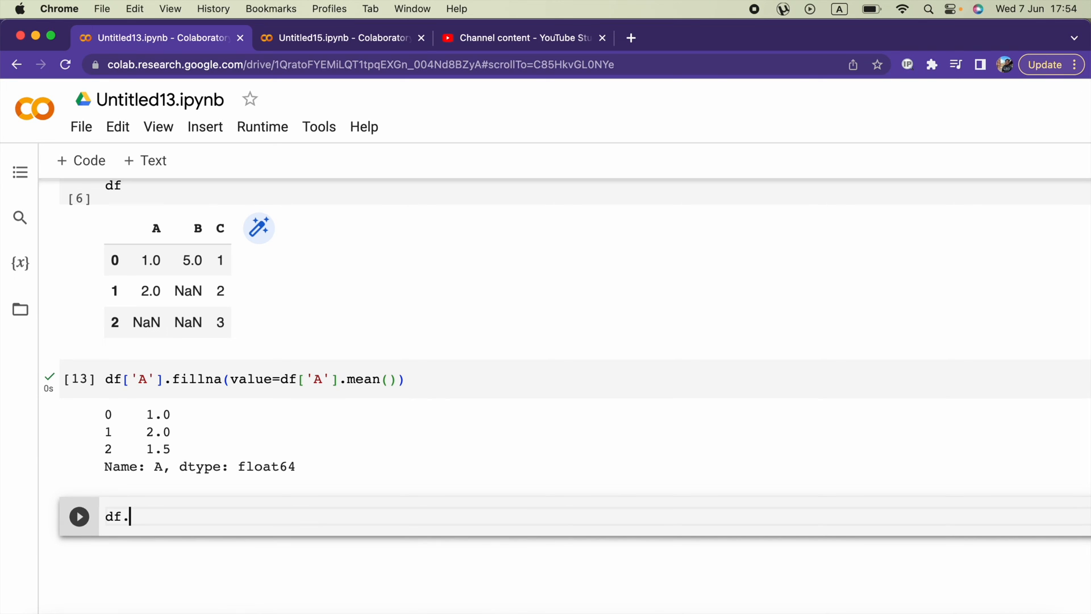
text(filln)
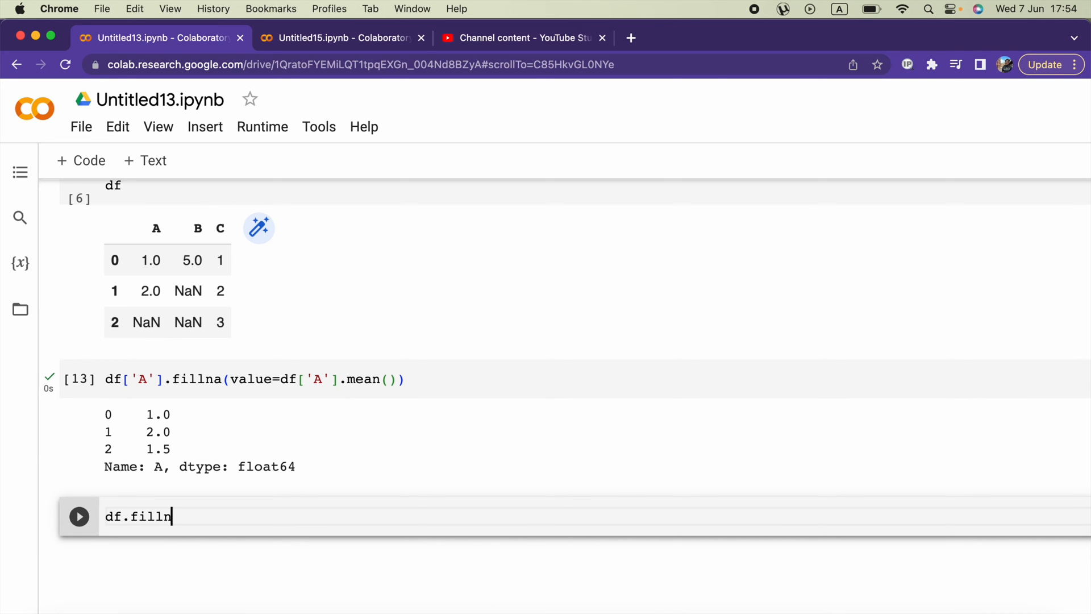
text(a)
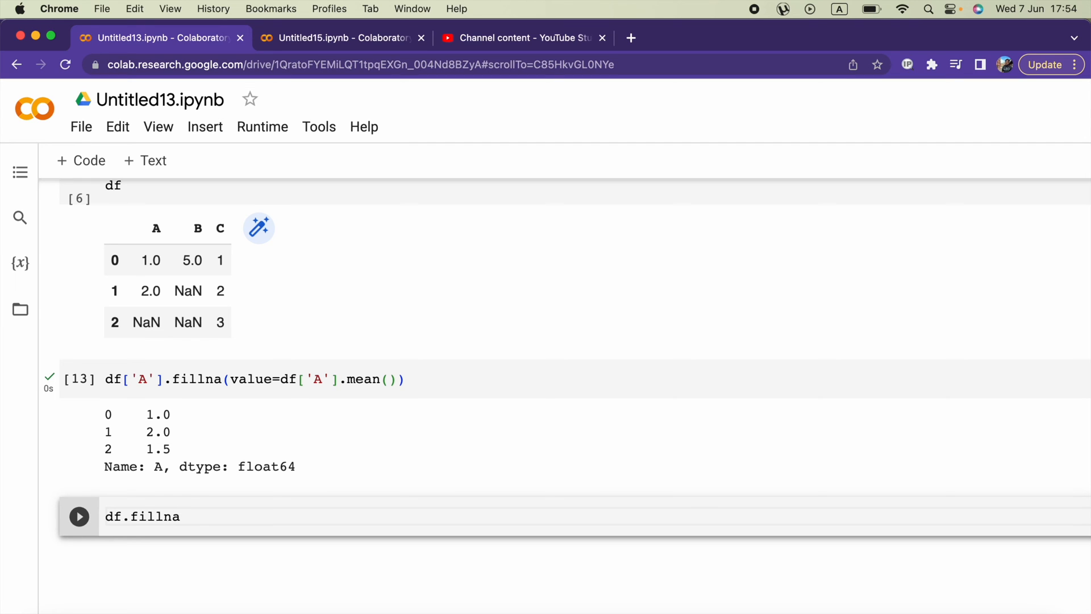
text((v)
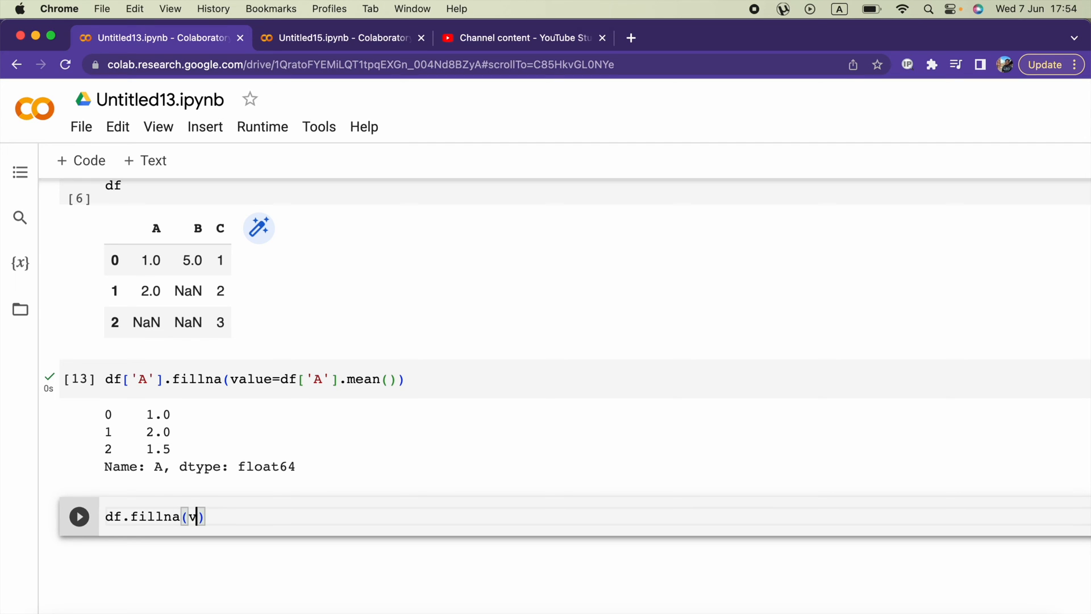
text(alue)
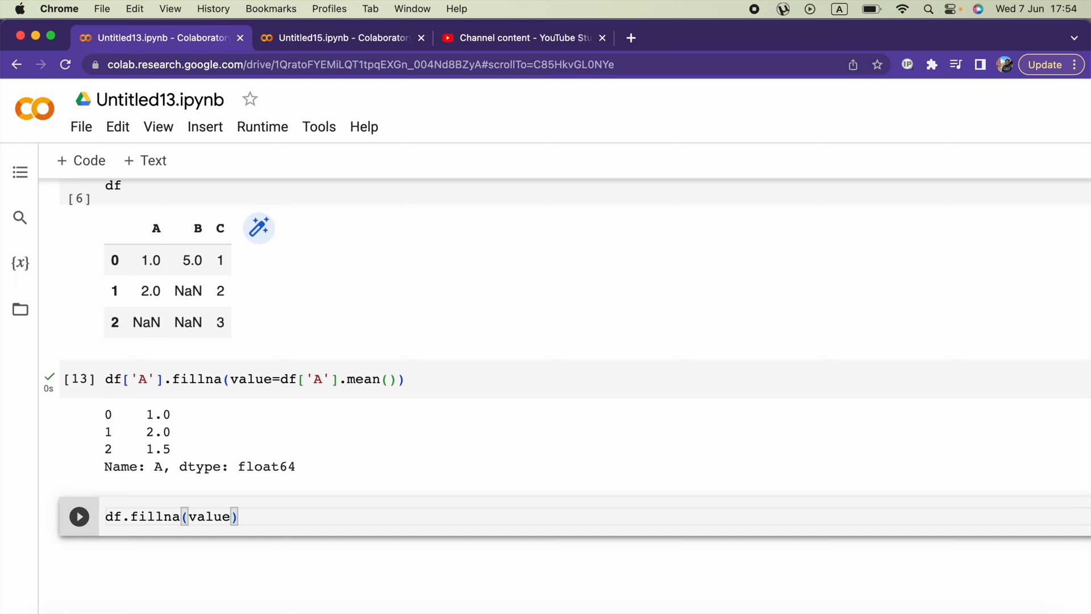
text(=)
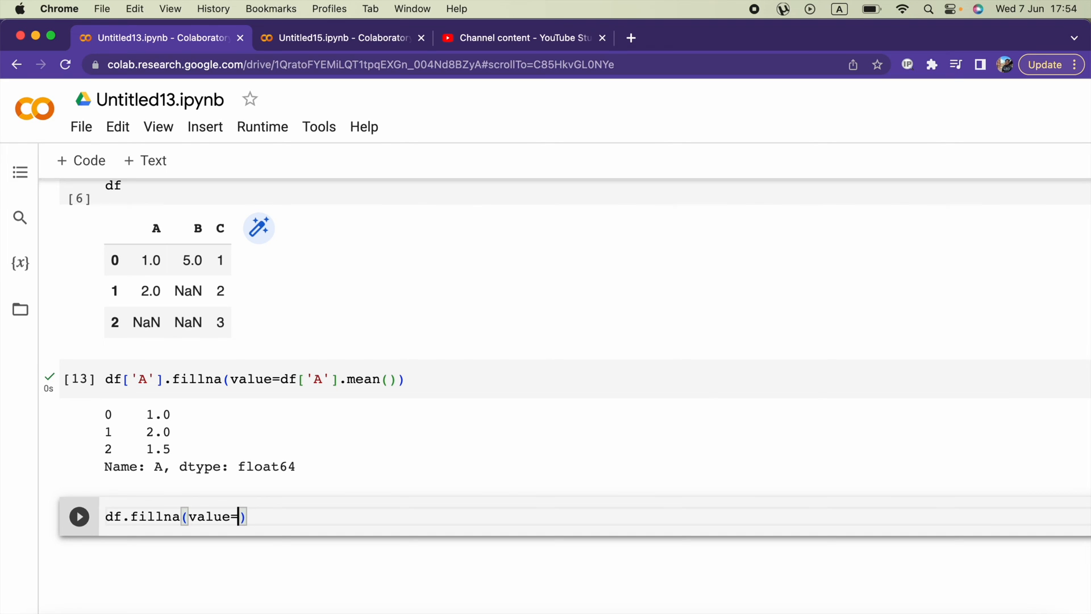
text(df)
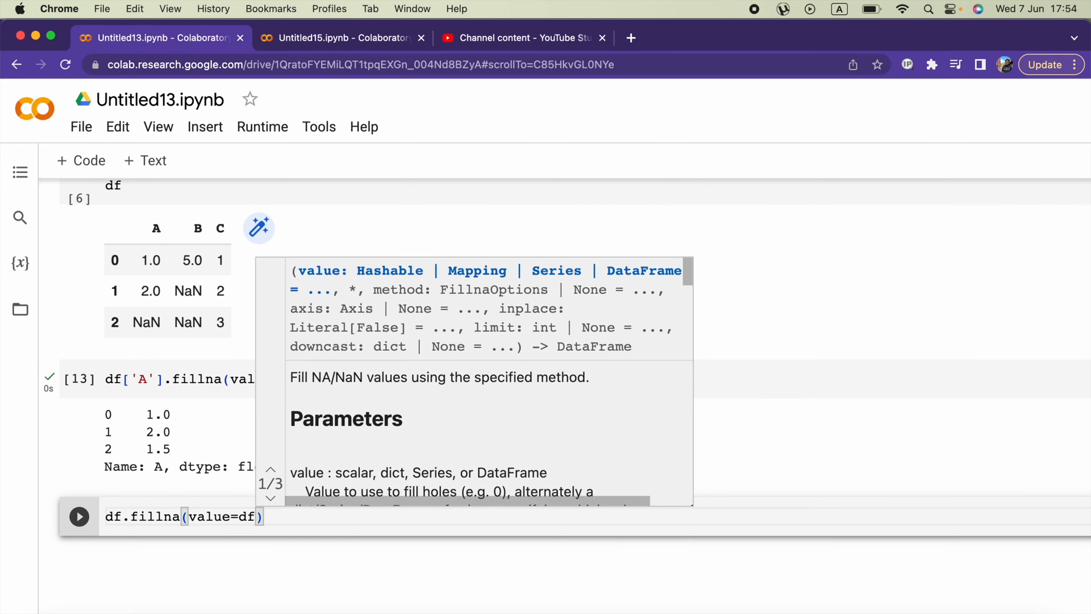
text(.mean()
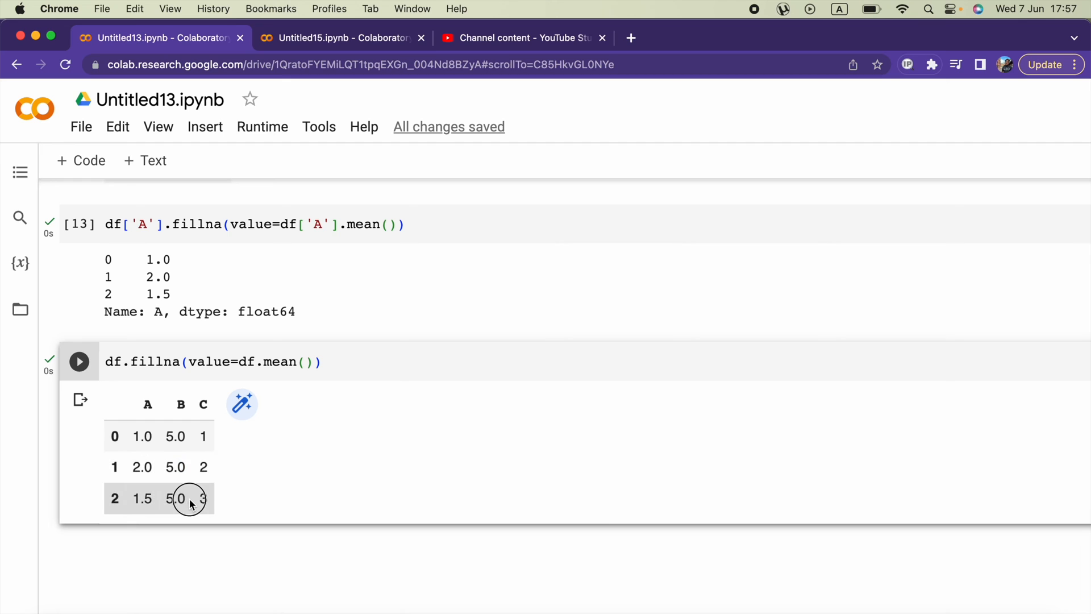
Step: Change column B in the data dictionary to [5,8,np.nan] and rerun that cell
scroll(up, 3)
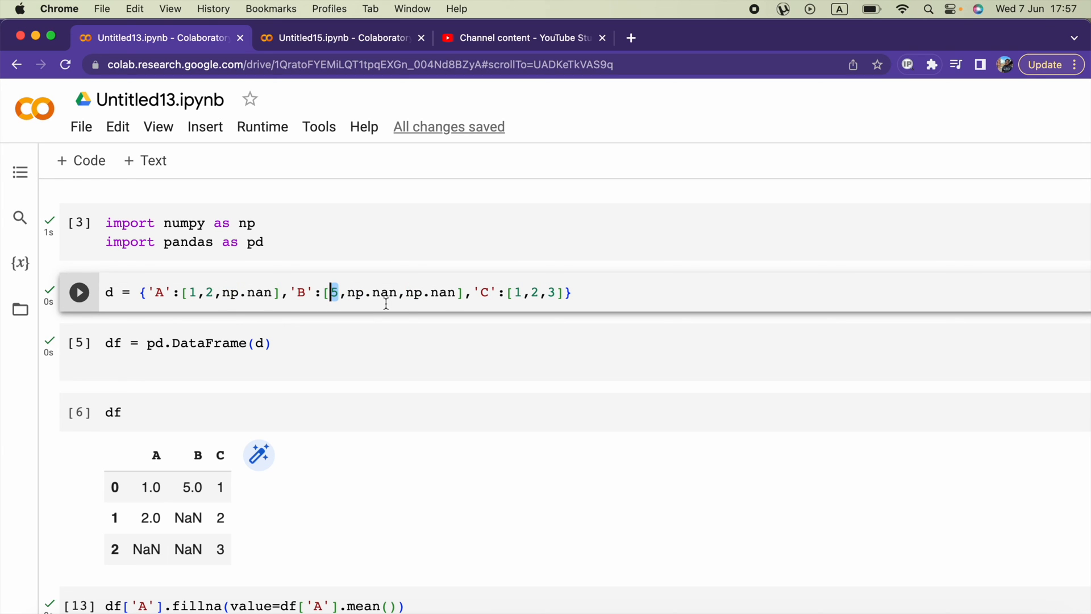
double_click(371, 292)
text(8)
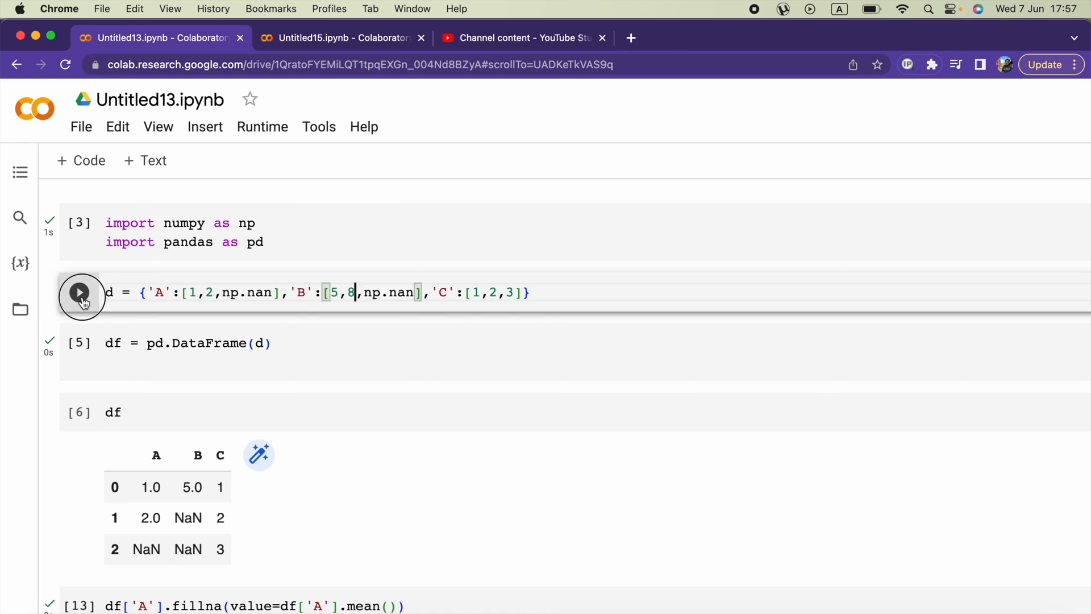
click(80, 292)
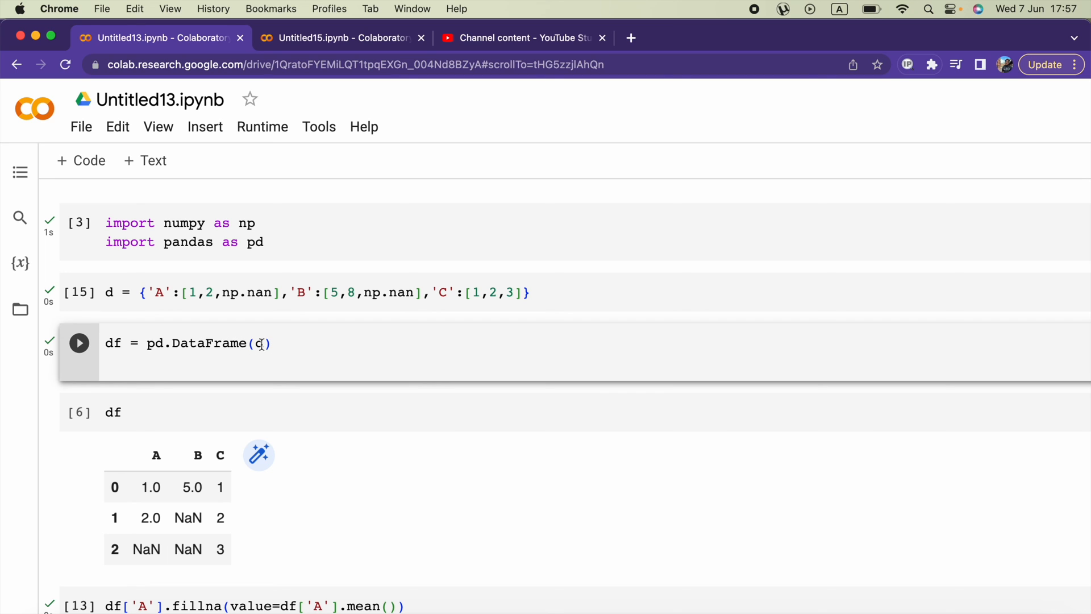
Step: Rerun the DataFrame, display and mean-fill cells so column B shows 5.0, 8.0, NaN
scroll(down, 3)
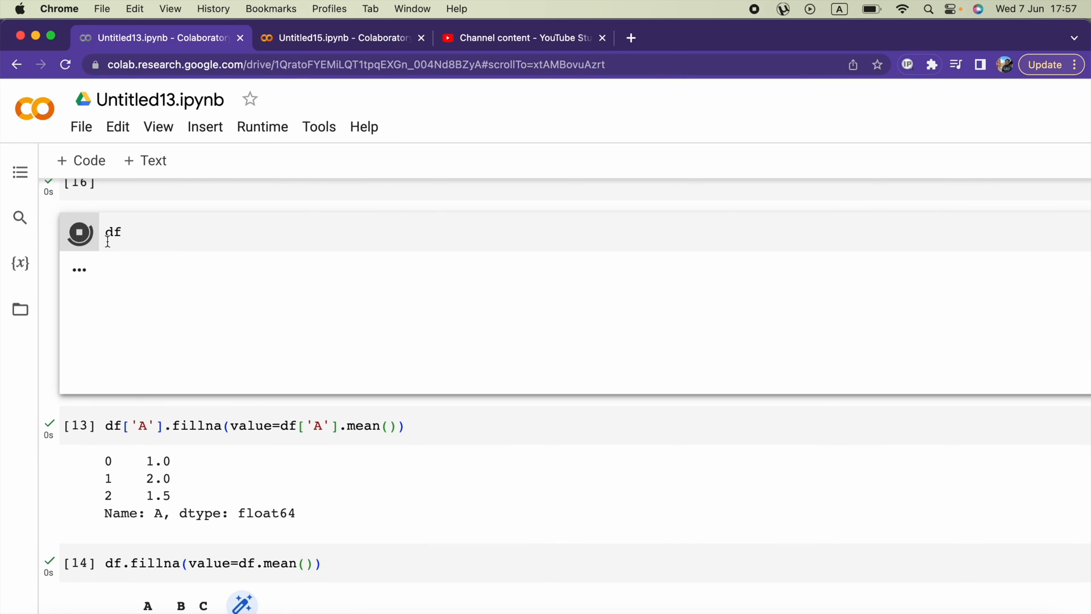
click(79, 232)
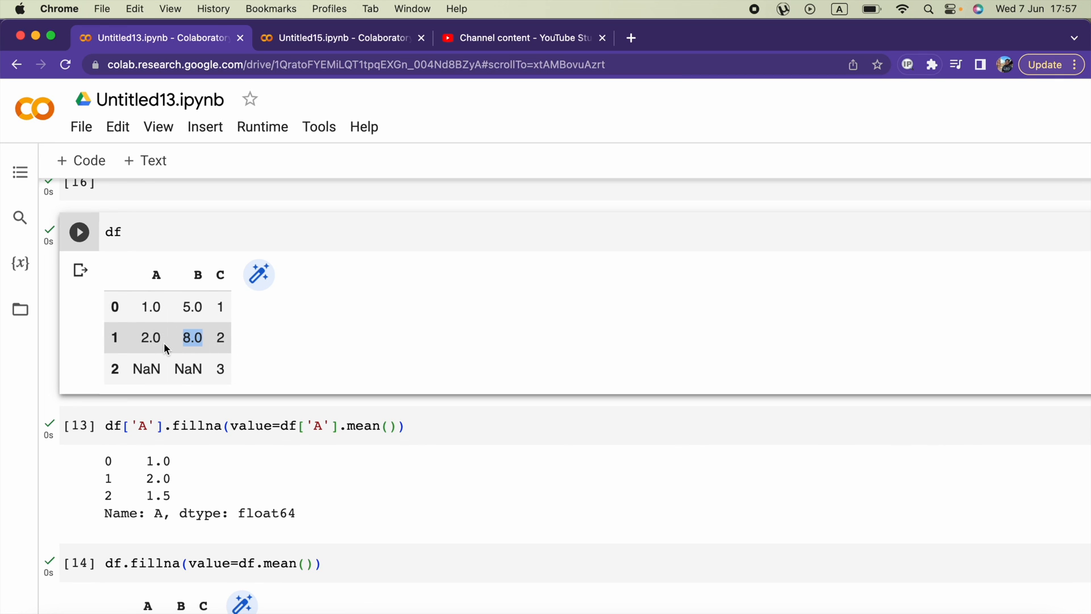
scroll(down, 3)
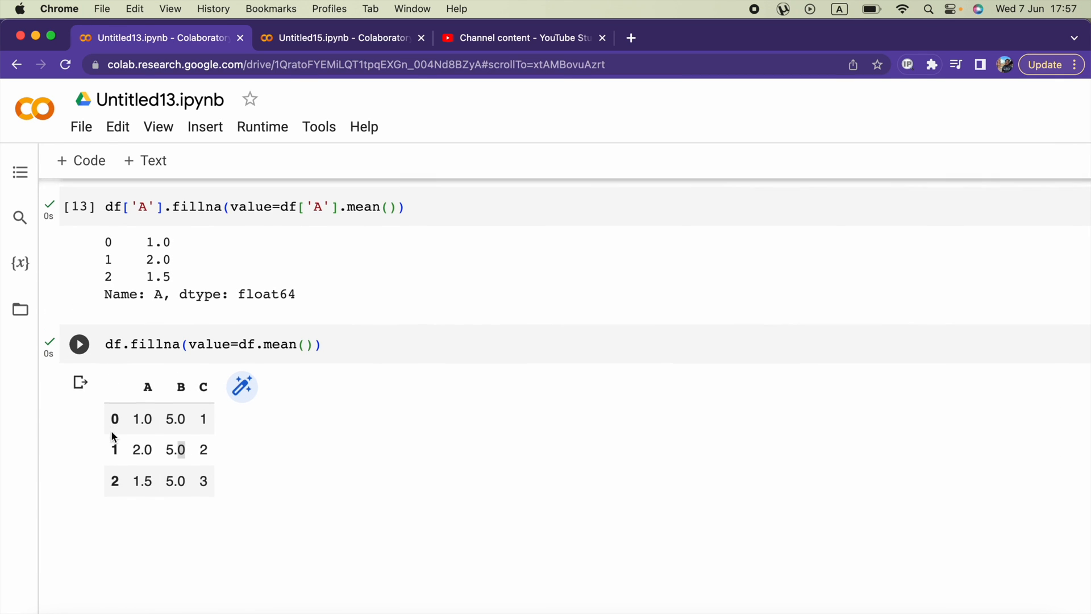
click(78, 344)
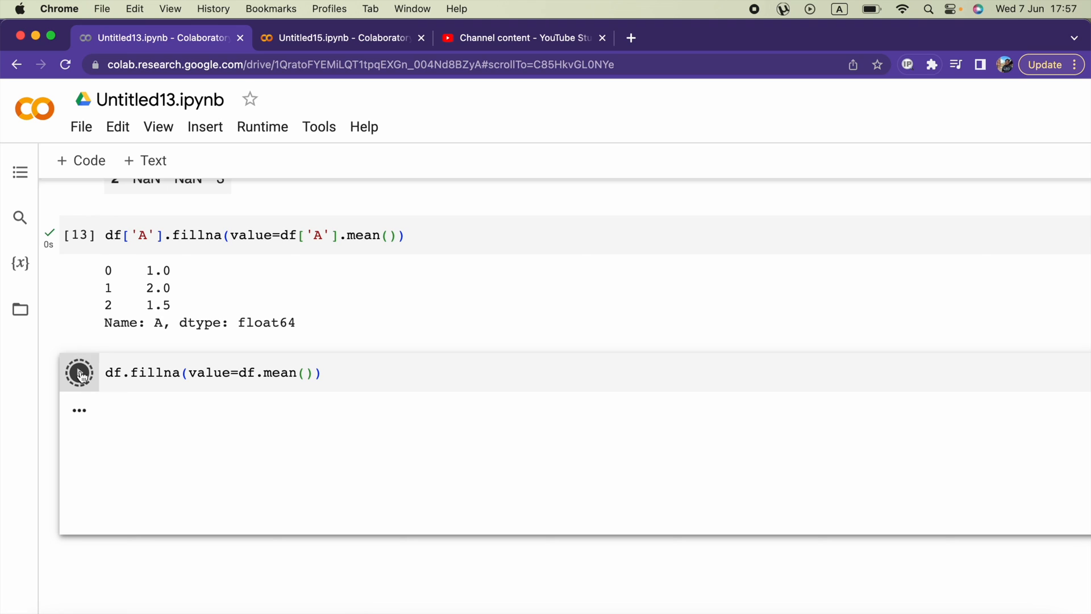
click(78, 373)
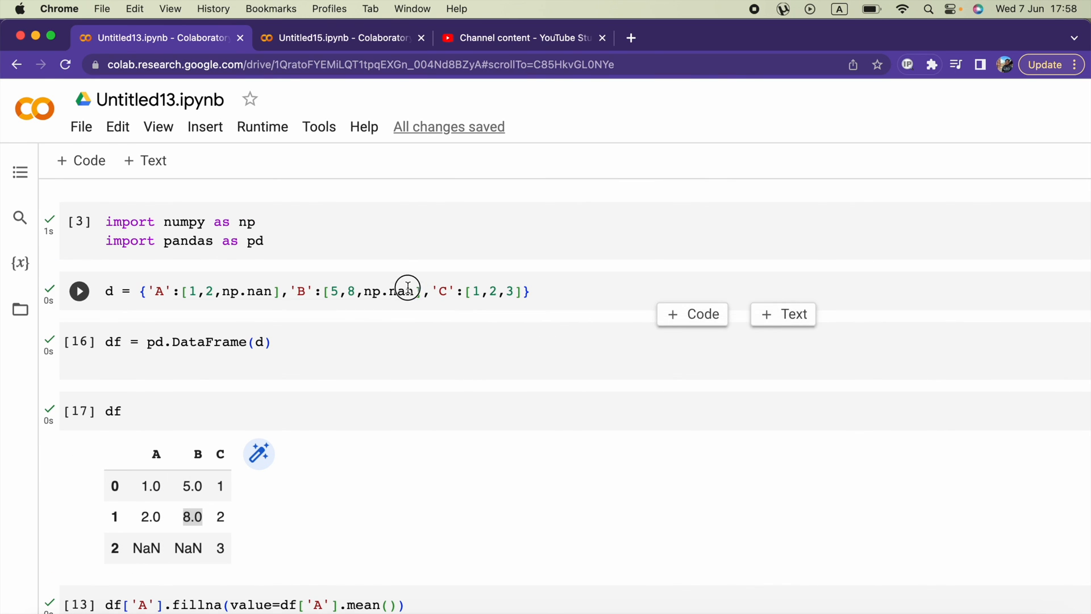
scroll(down, 3)
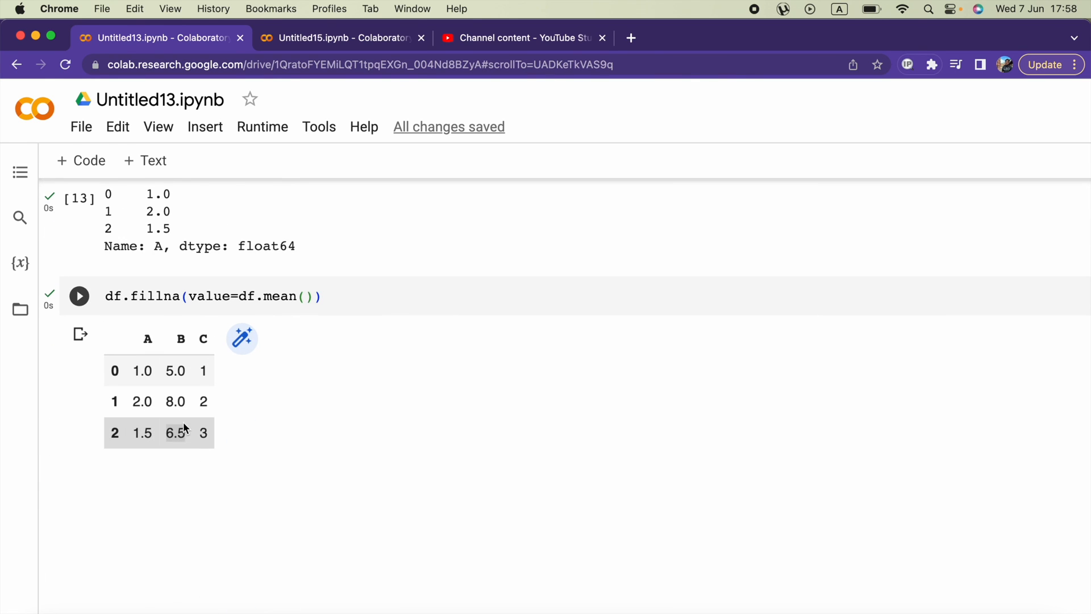
scroll(down, 3)
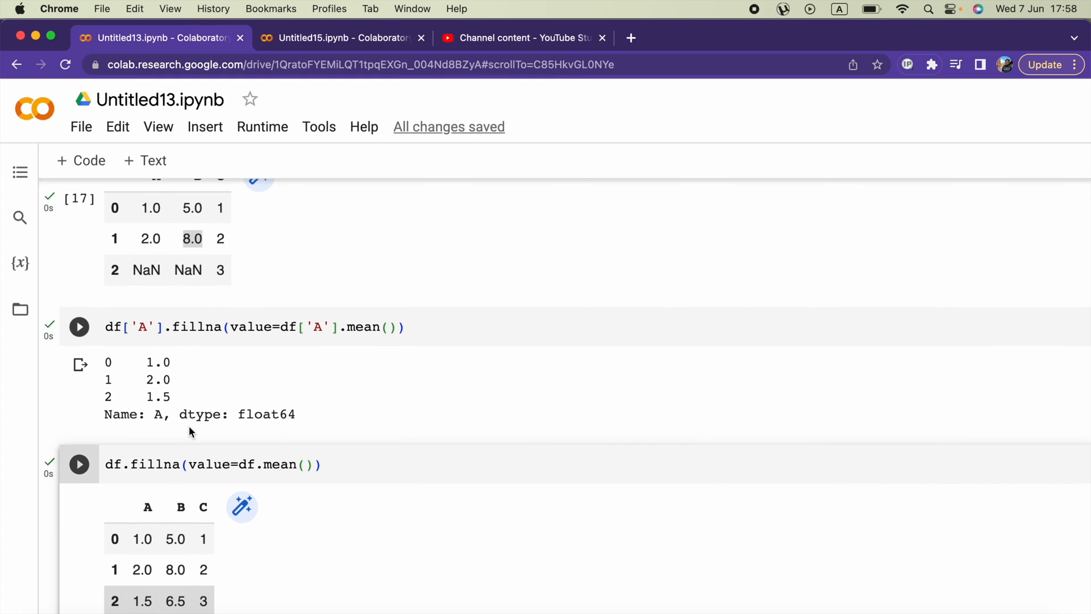